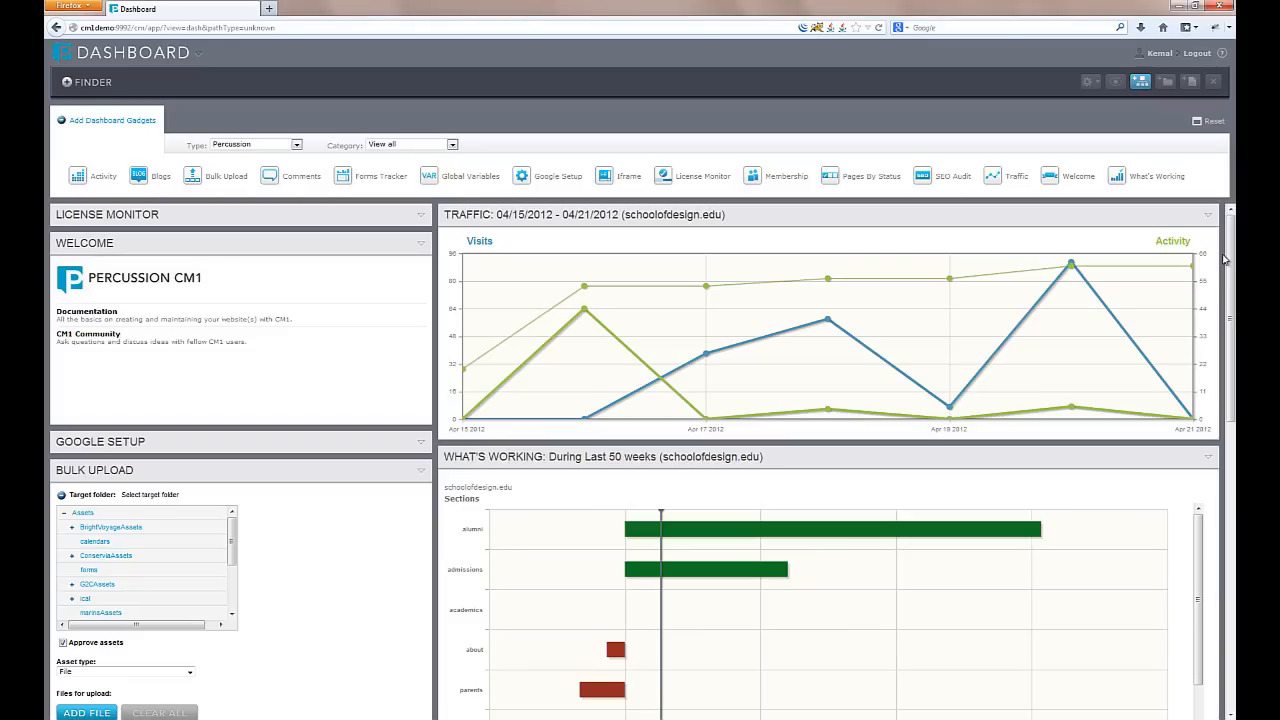
Browse the Design template cards and bring up the 2Column1 template's Layout view.
scroll("down", 3)
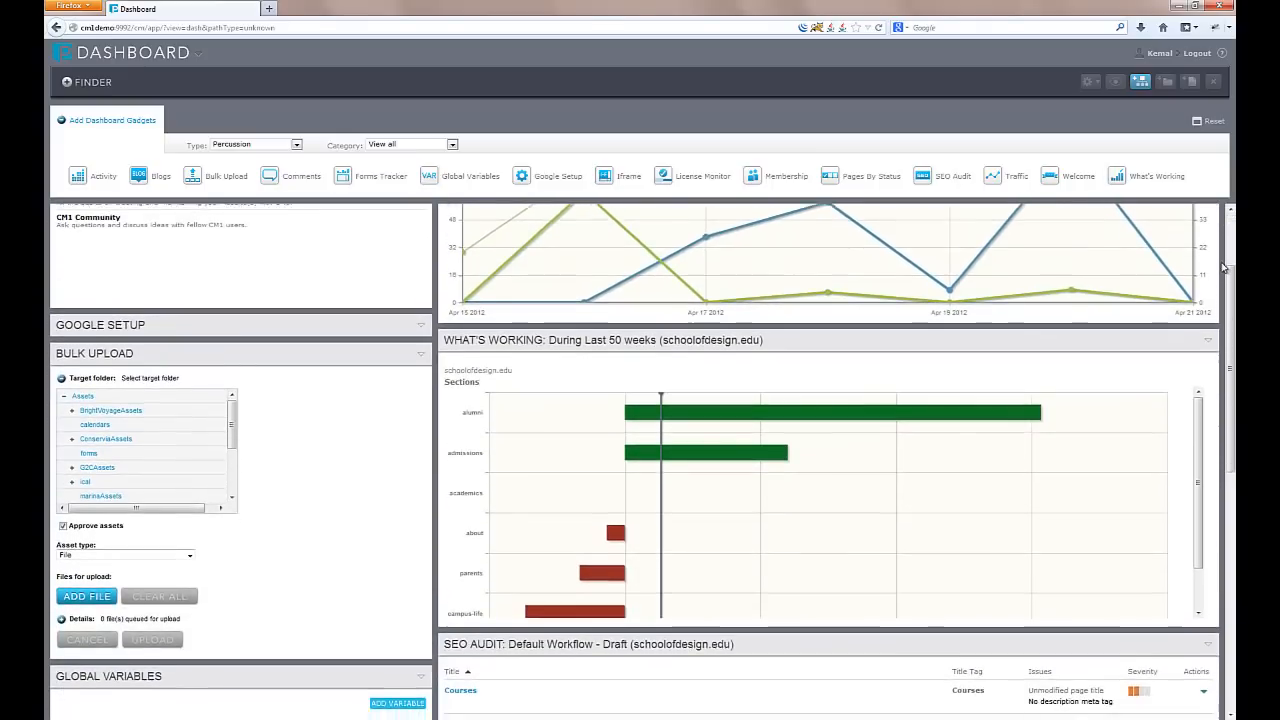
scroll("down", 3)
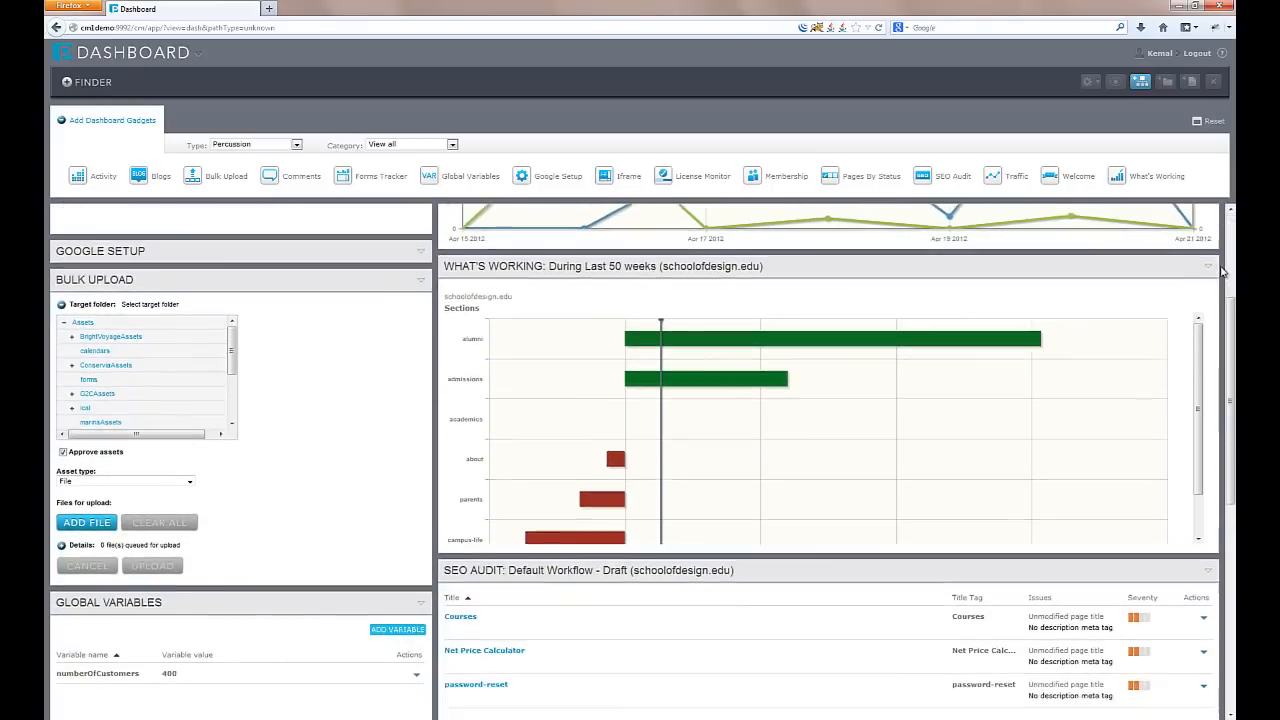
scroll("down", 3)
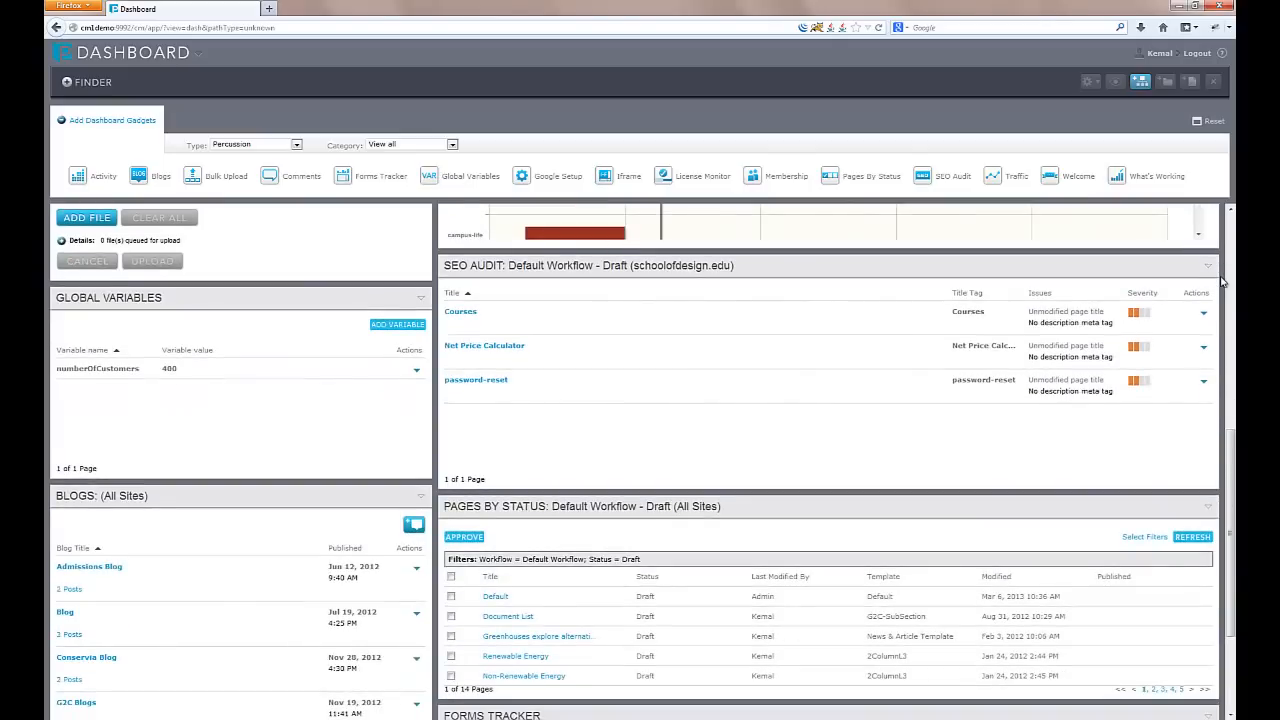
scroll("down", 3)
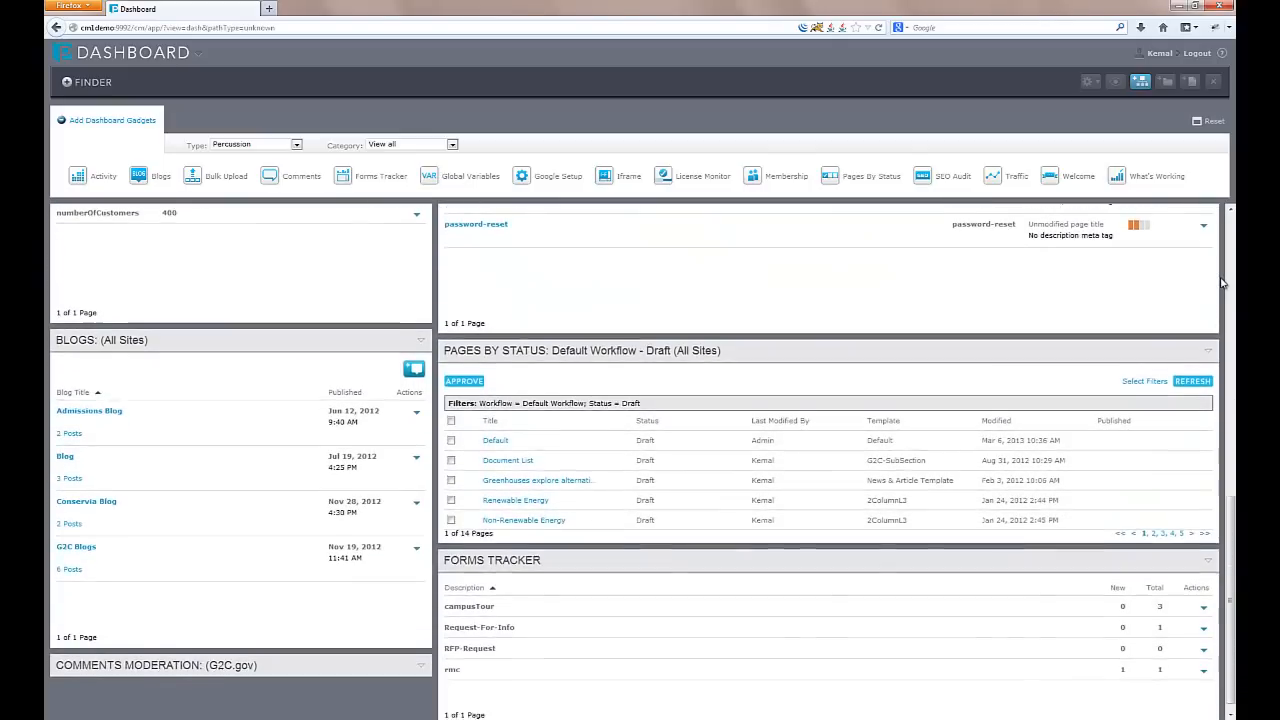
scroll("down", 3)
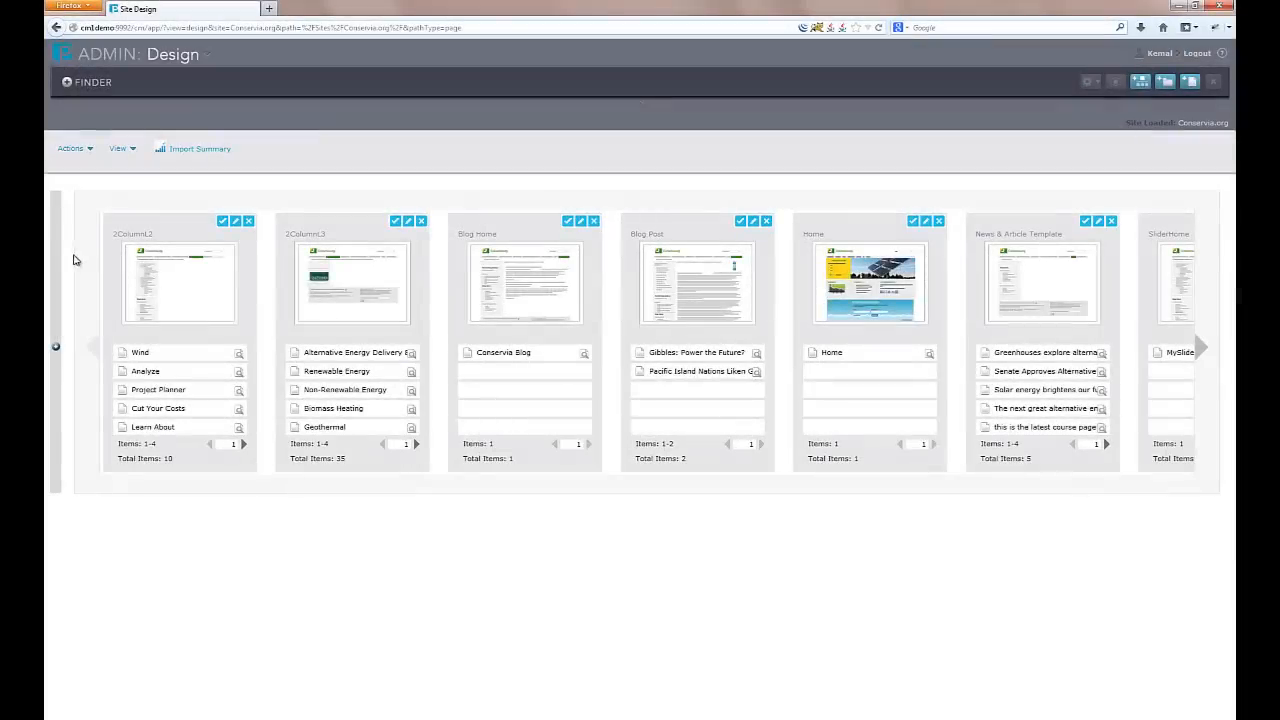
mouse_move(530, 280)
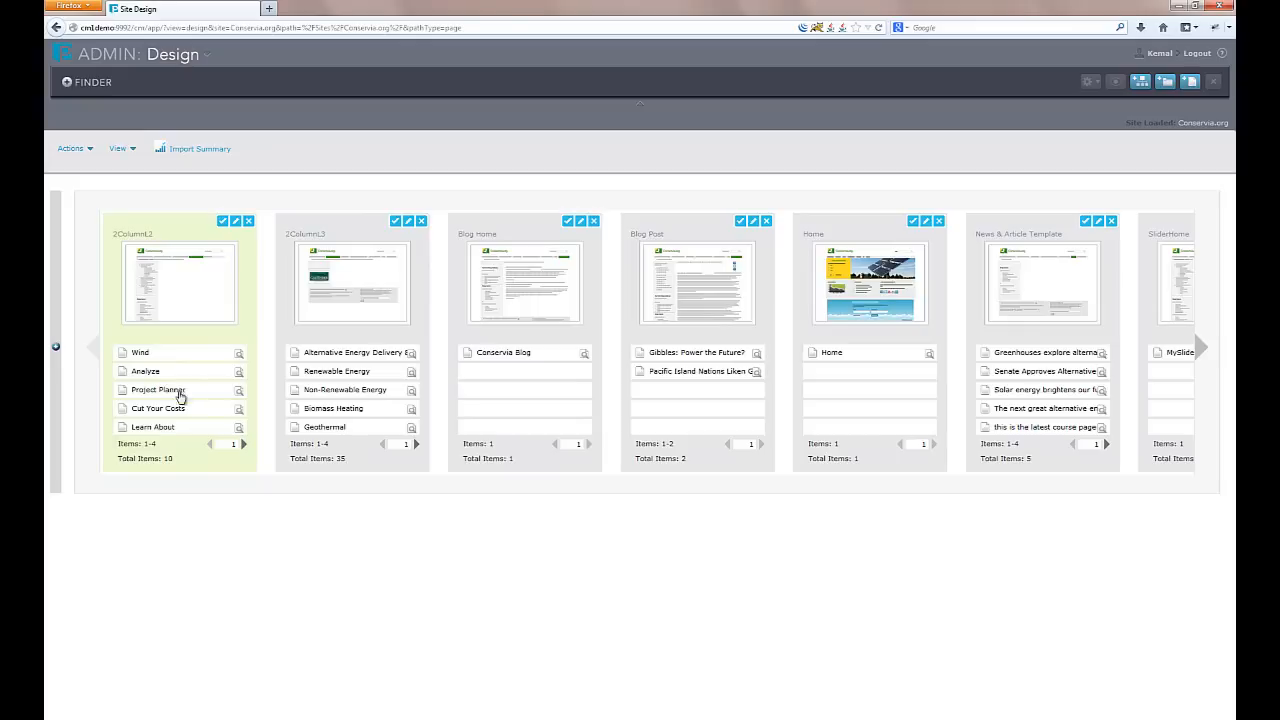
mouse_move(236, 260)
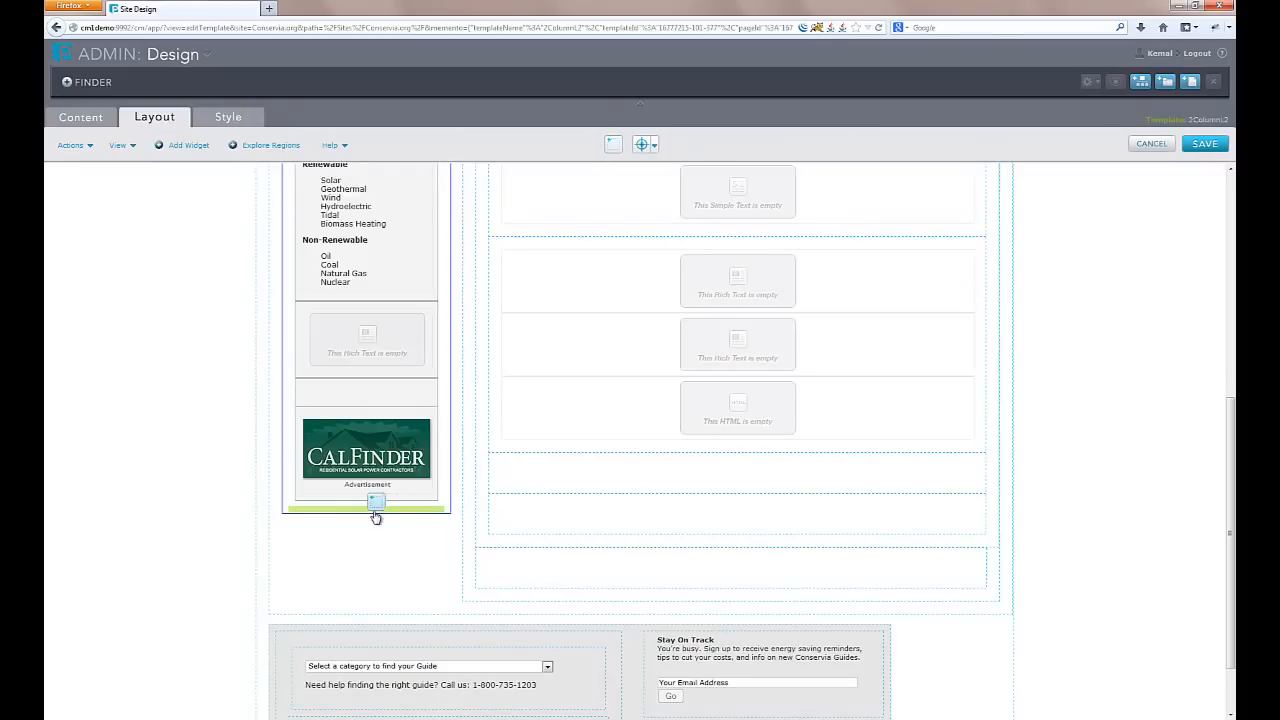
left_click(188, 144)
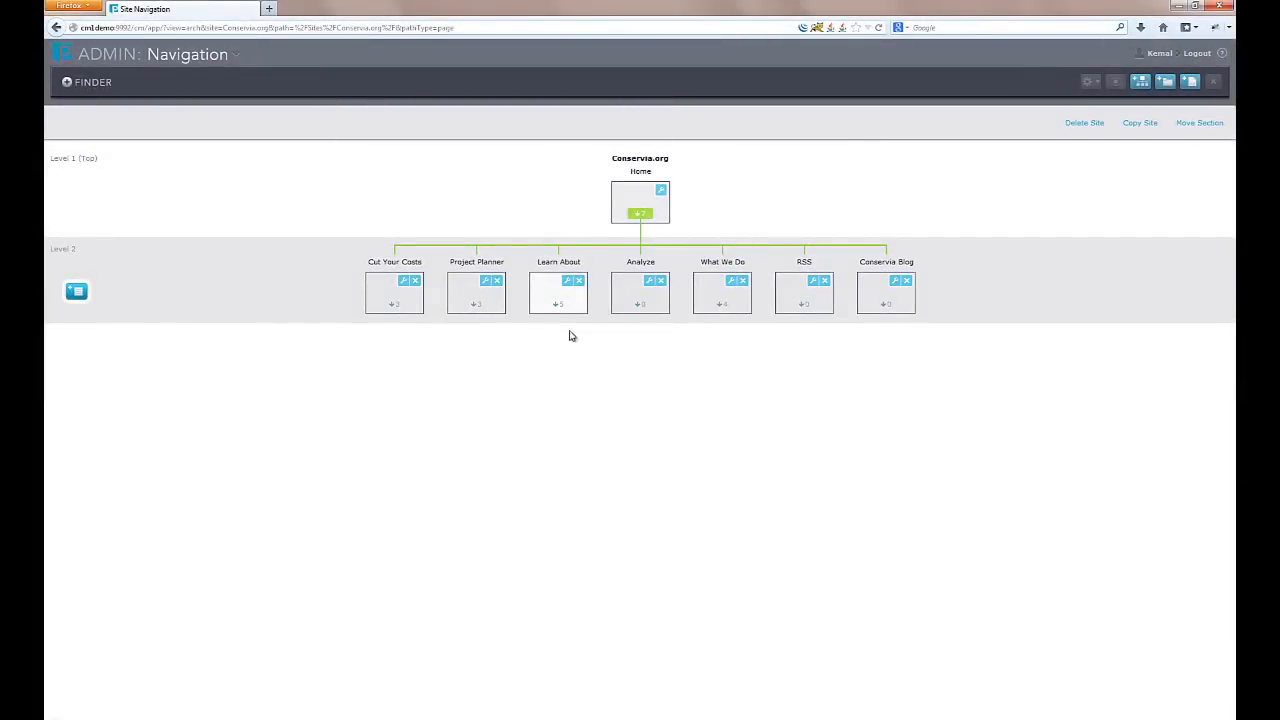
Expand Learn About and Renewable Energy in the navigation tree and rearrange the sections.
left_click(558, 304)
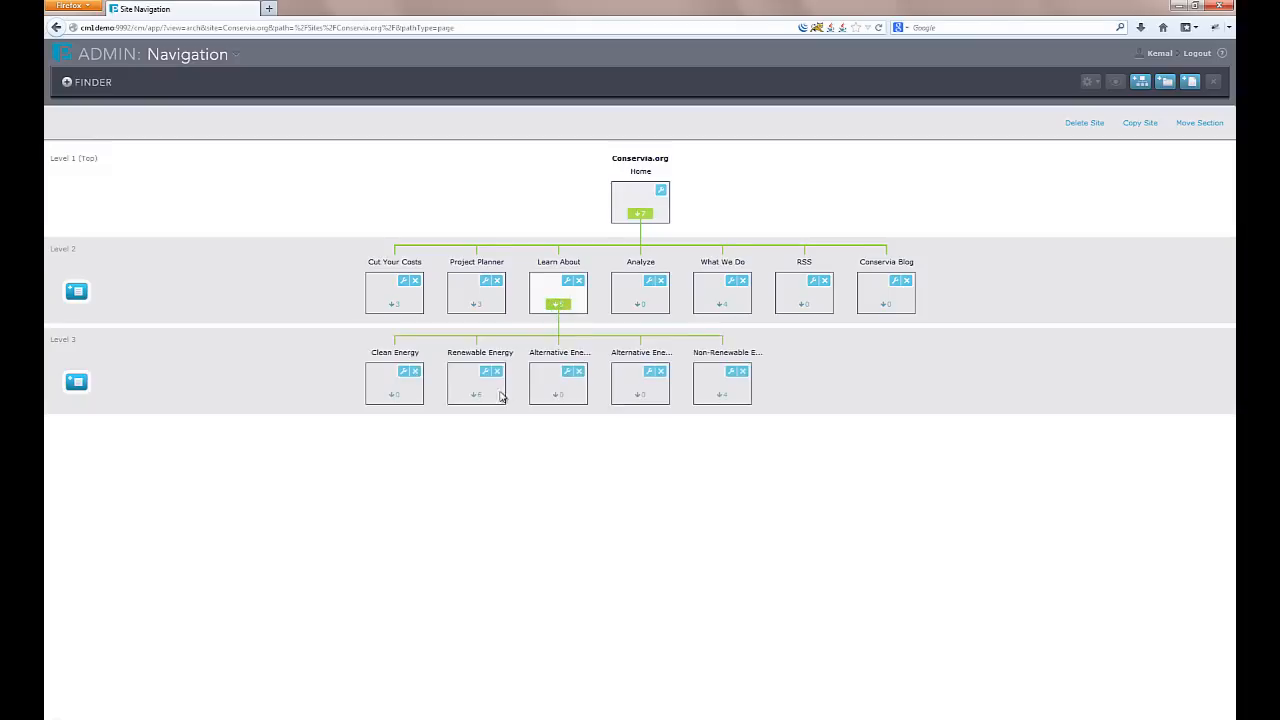
left_click(476, 394)
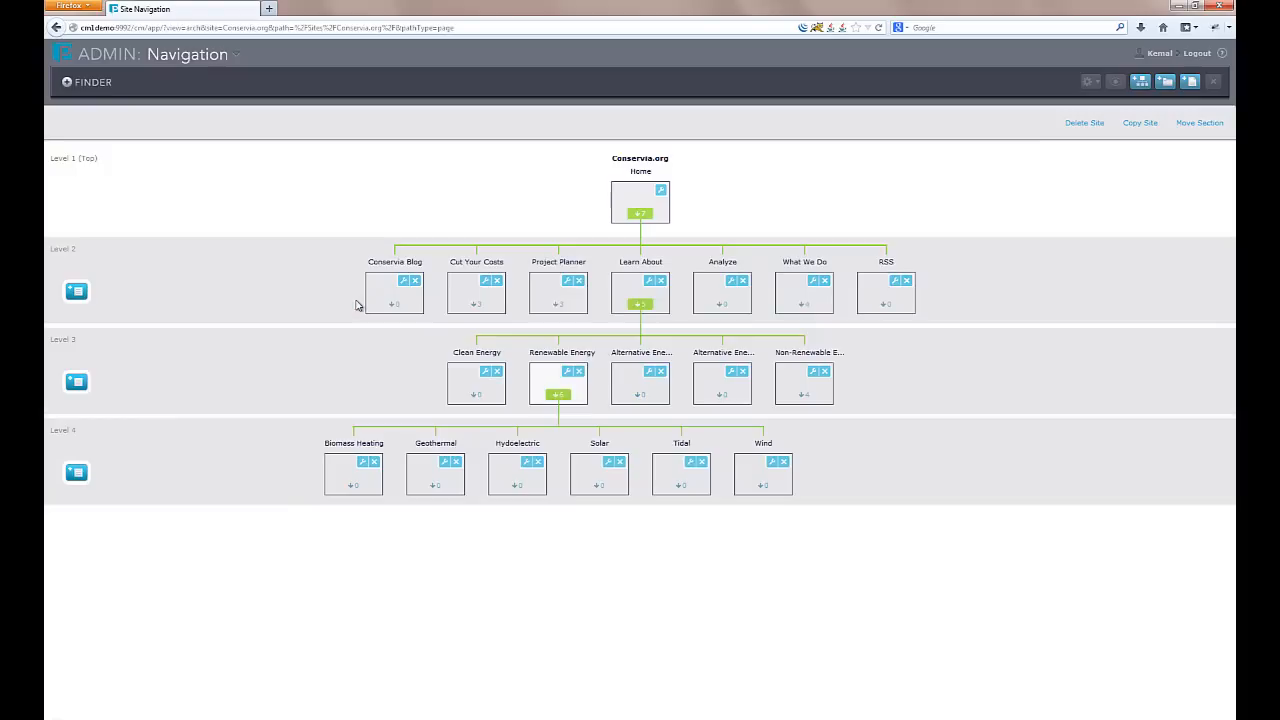
mouse_move(520, 382)
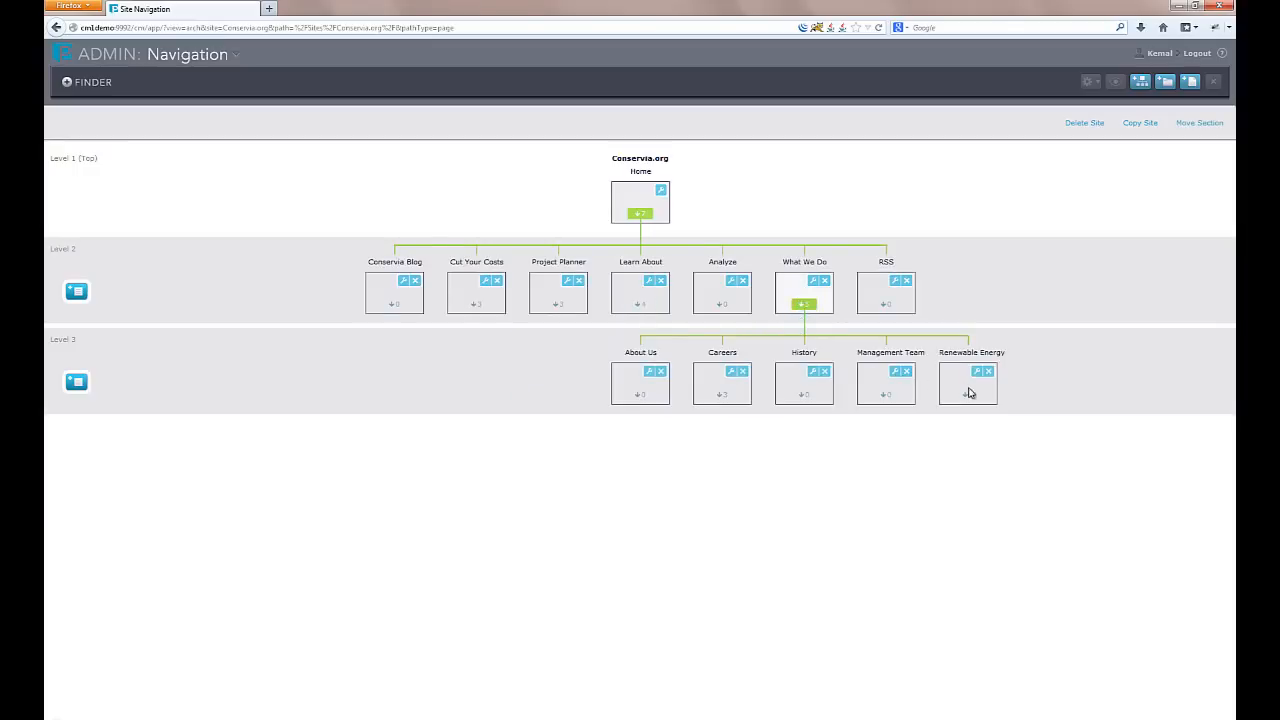
left_click(968, 394)
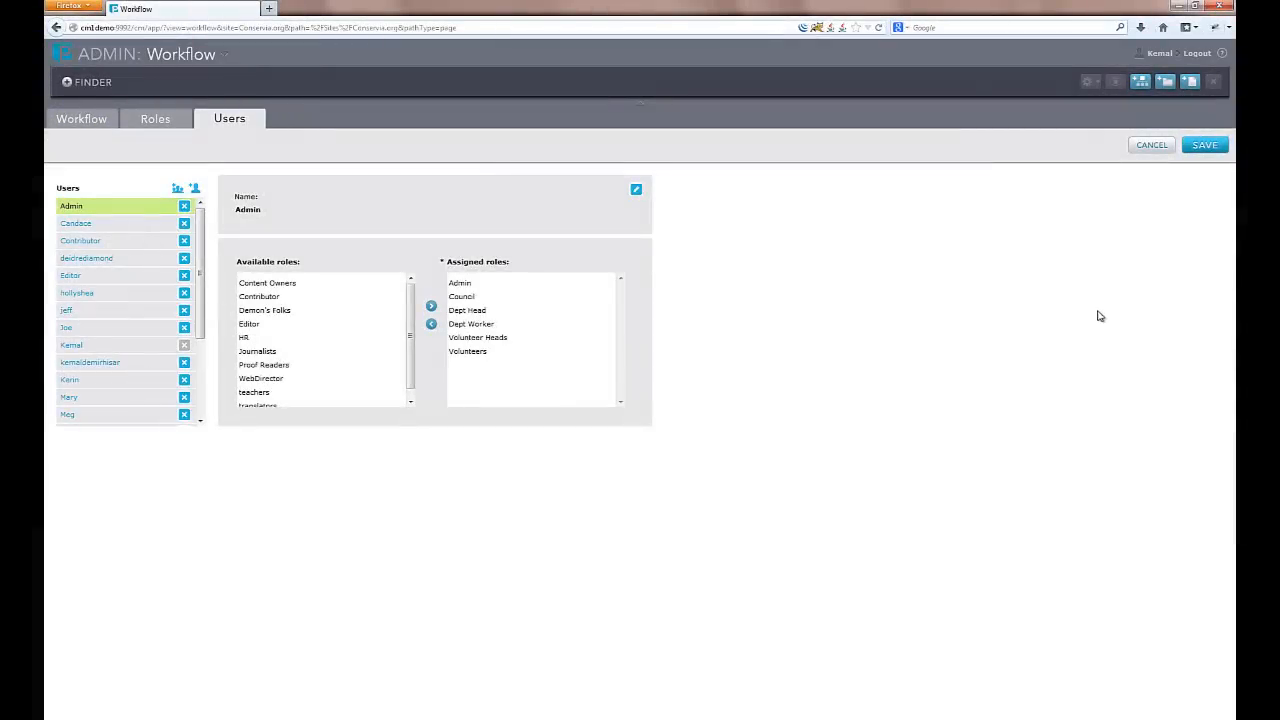
Check the Contributor and Editor users' roles, then the Contributor role's members, returning to Workflow.
left_click(80, 240)
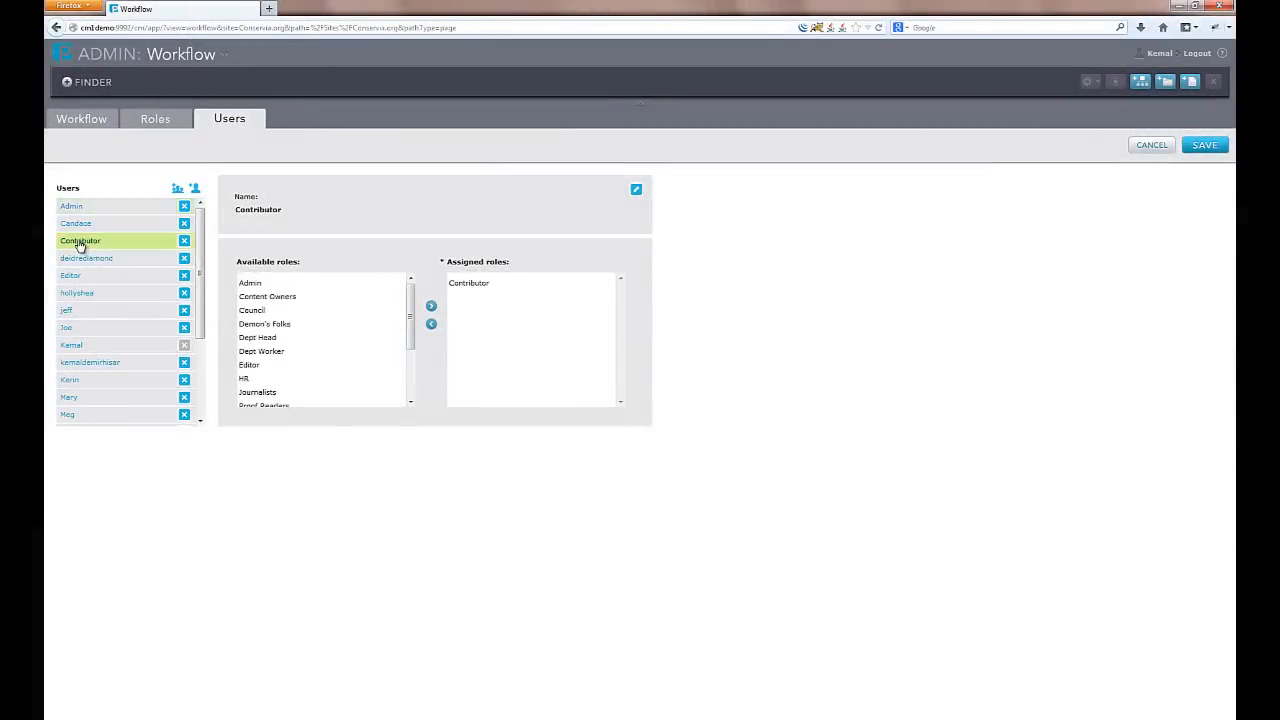
left_click(72, 276)
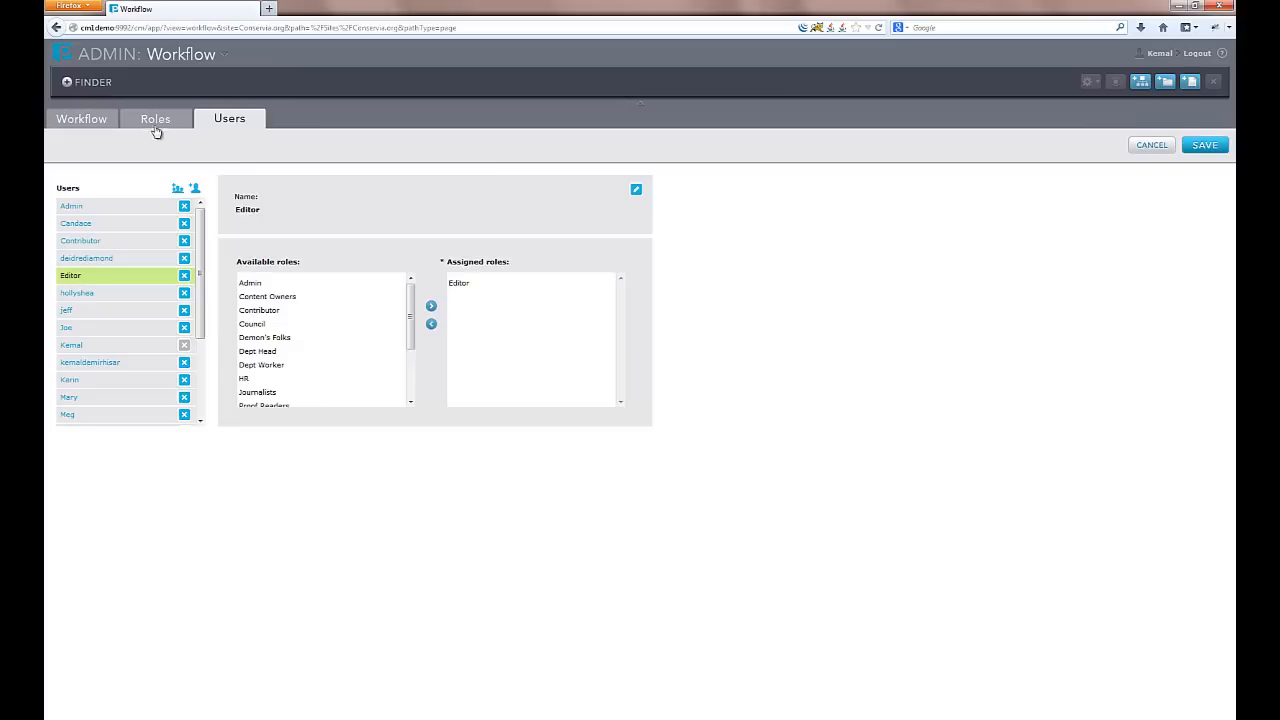
left_click(156, 118)
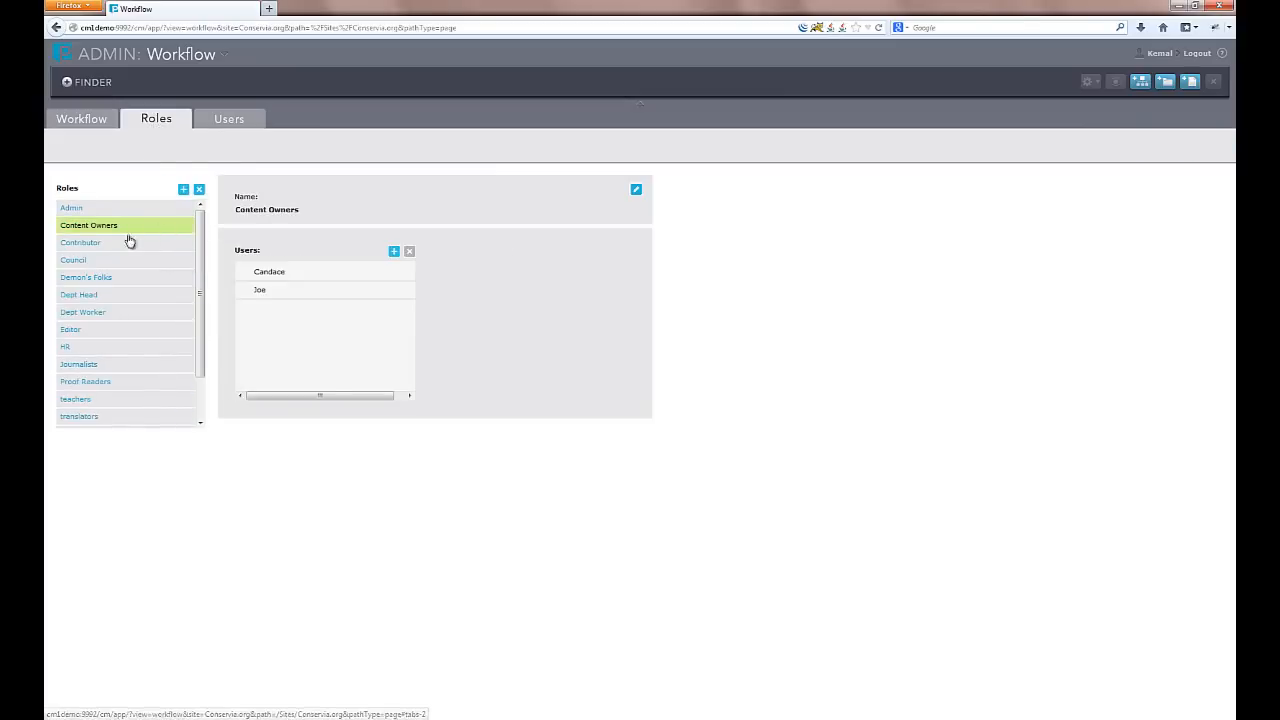
left_click(80, 242)
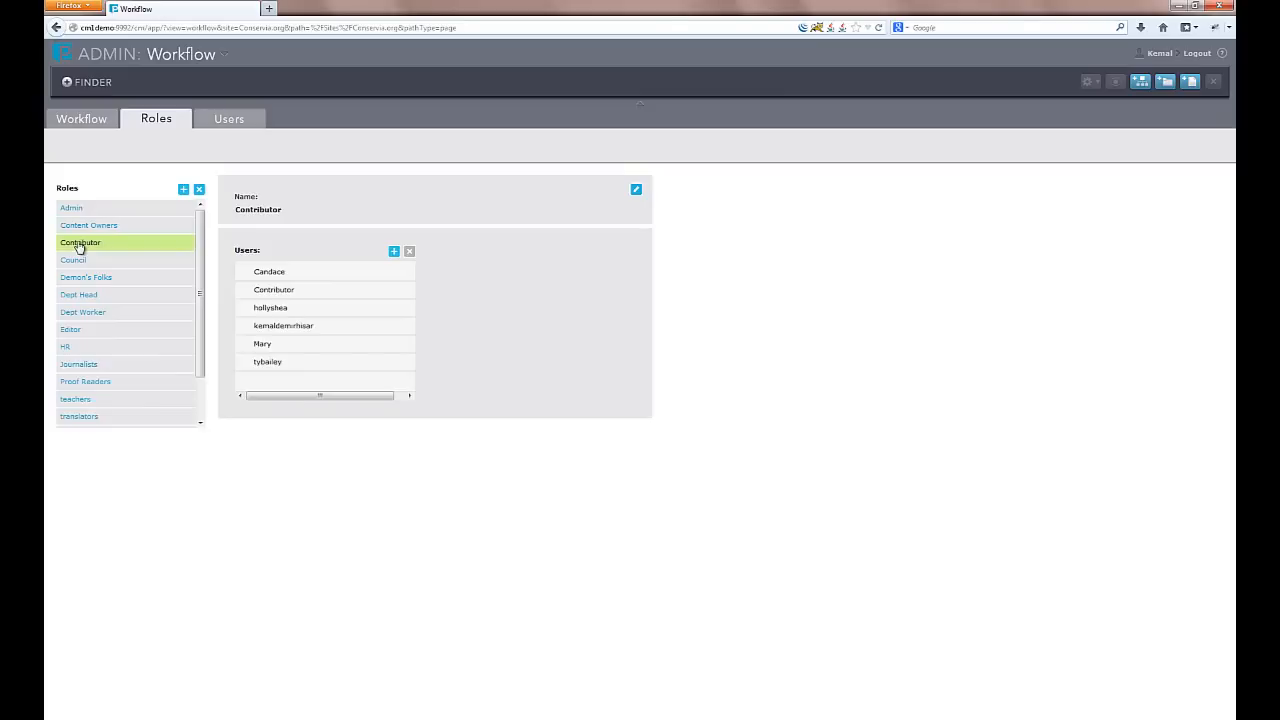
left_click(82, 118)
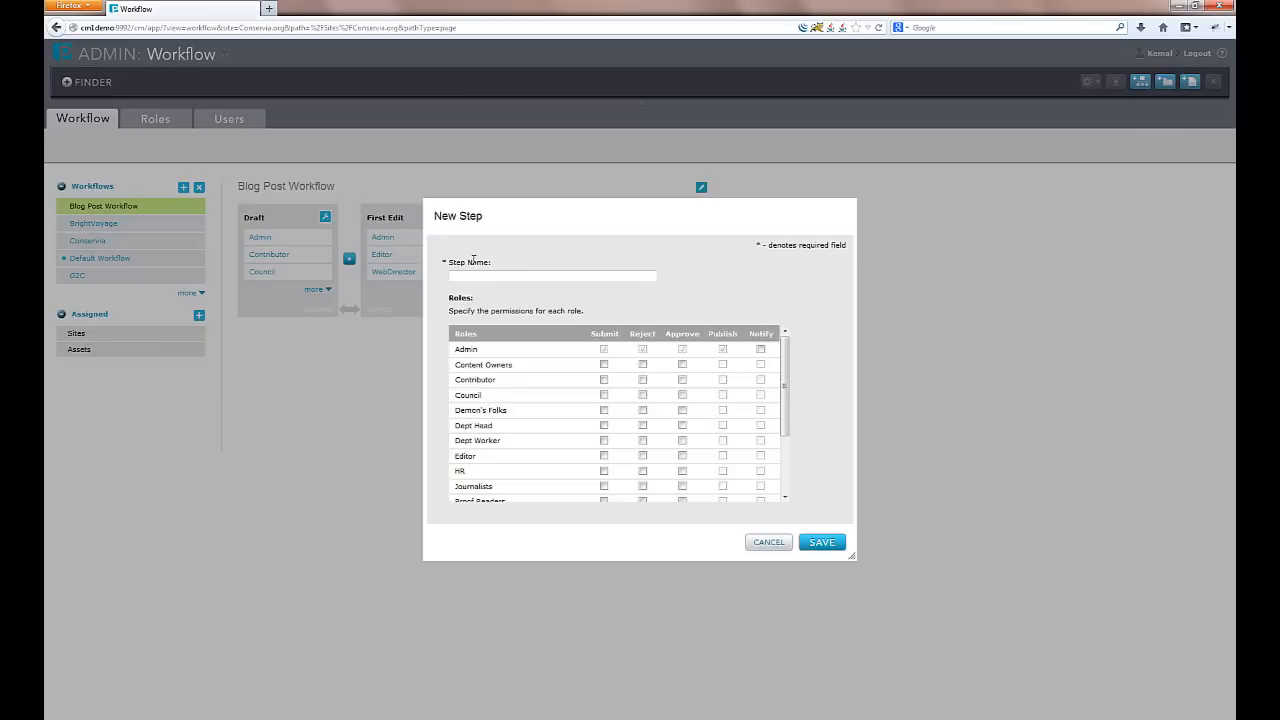
Enter Approval as the new Blog Post Workflow step name.
type("Approval")
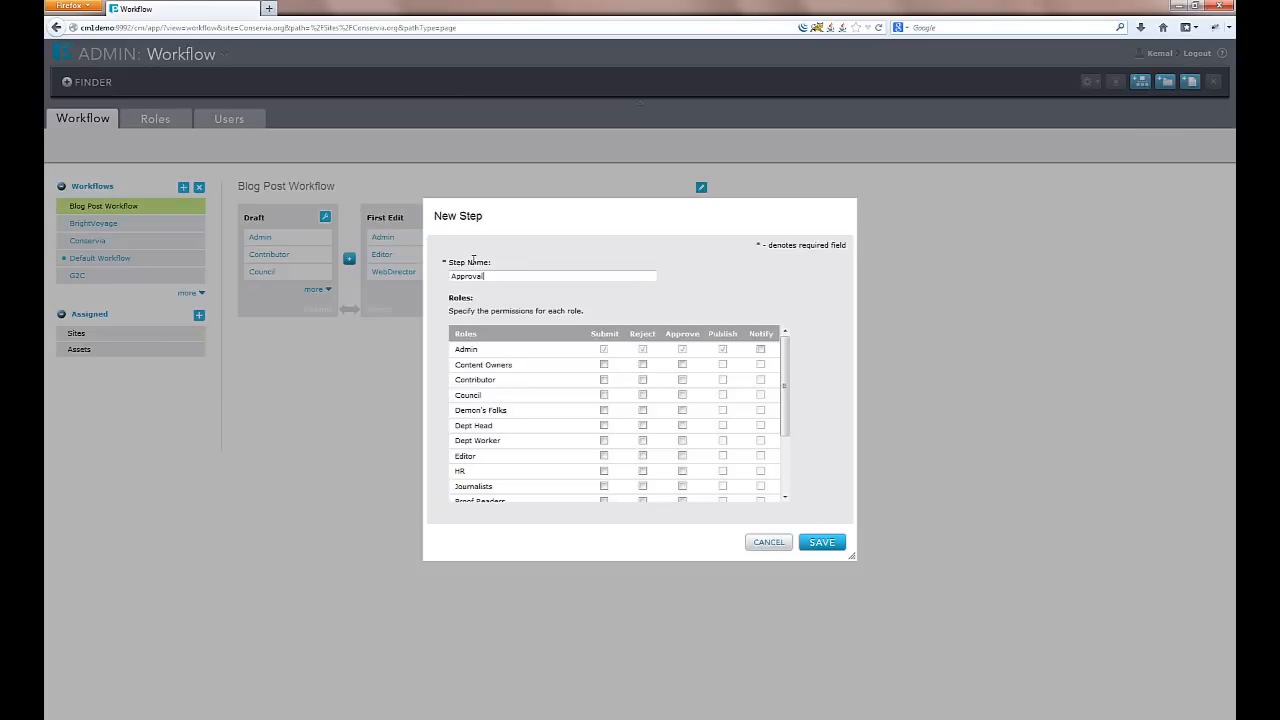
left_click(604, 364)
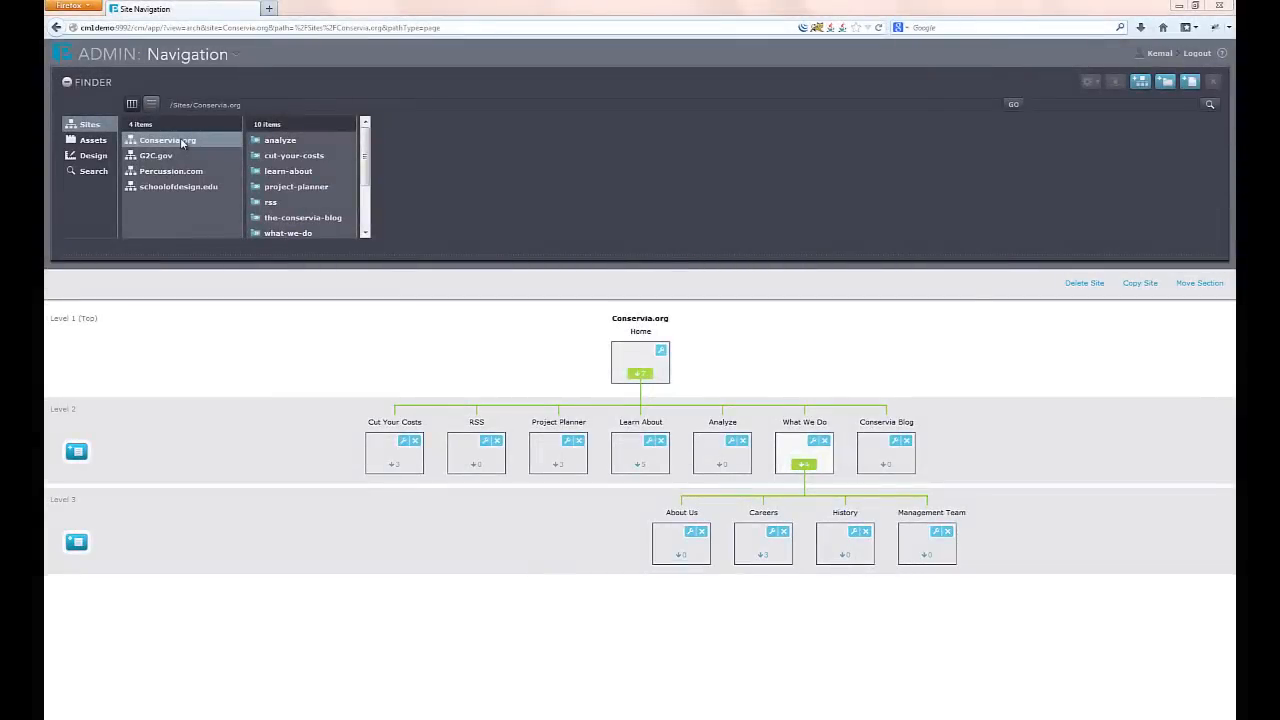
Navigate into Conservia.org's rss/news folder and start a new page there.
left_click(272, 202)
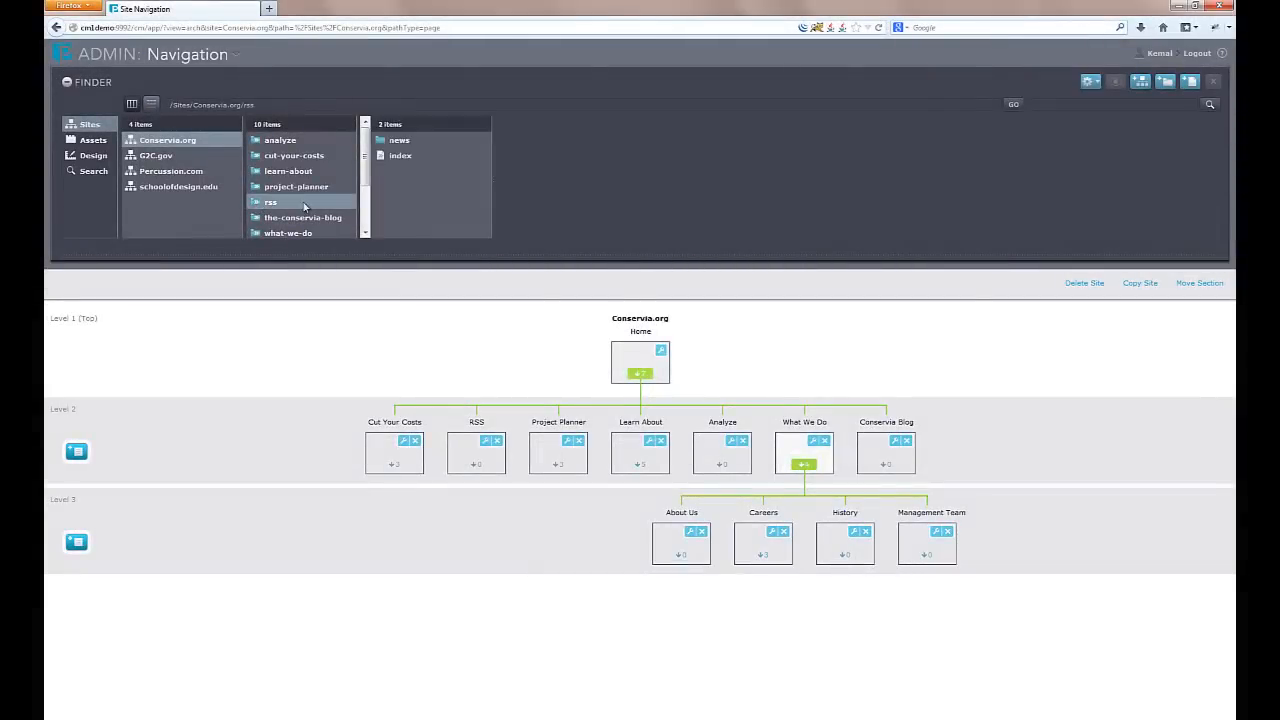
left_click(400, 140)
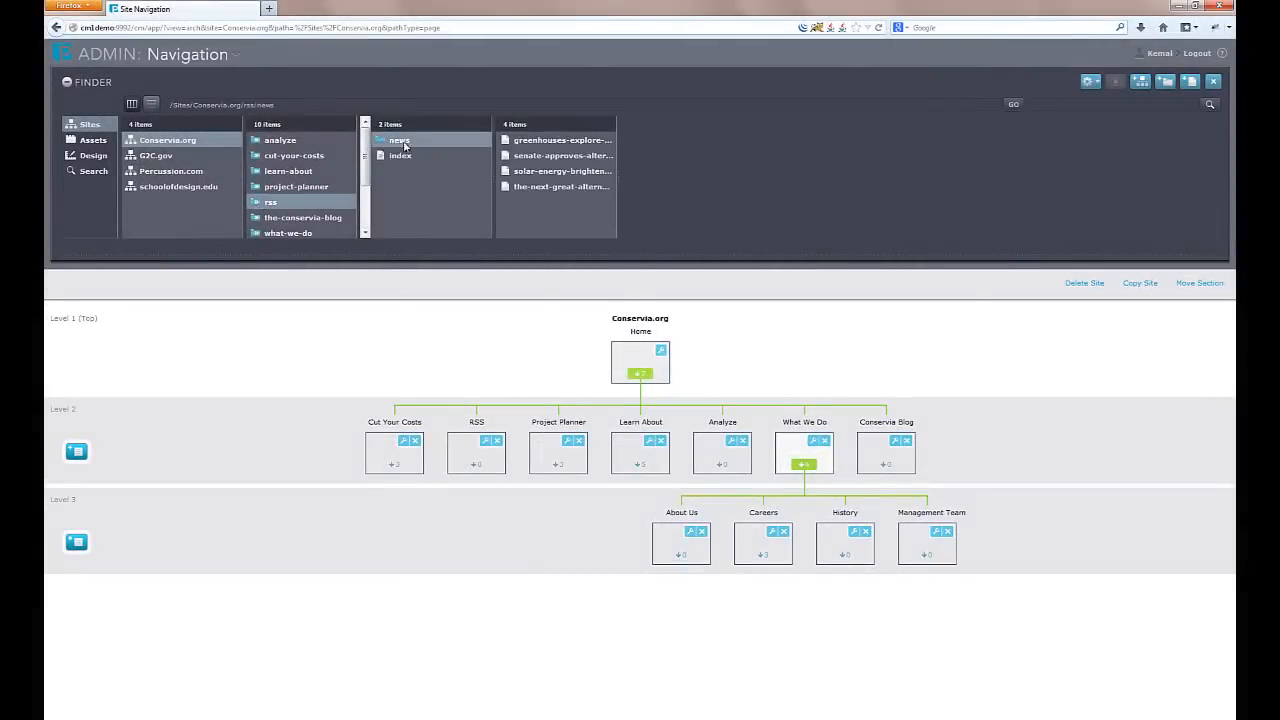
left_click(1190, 80)
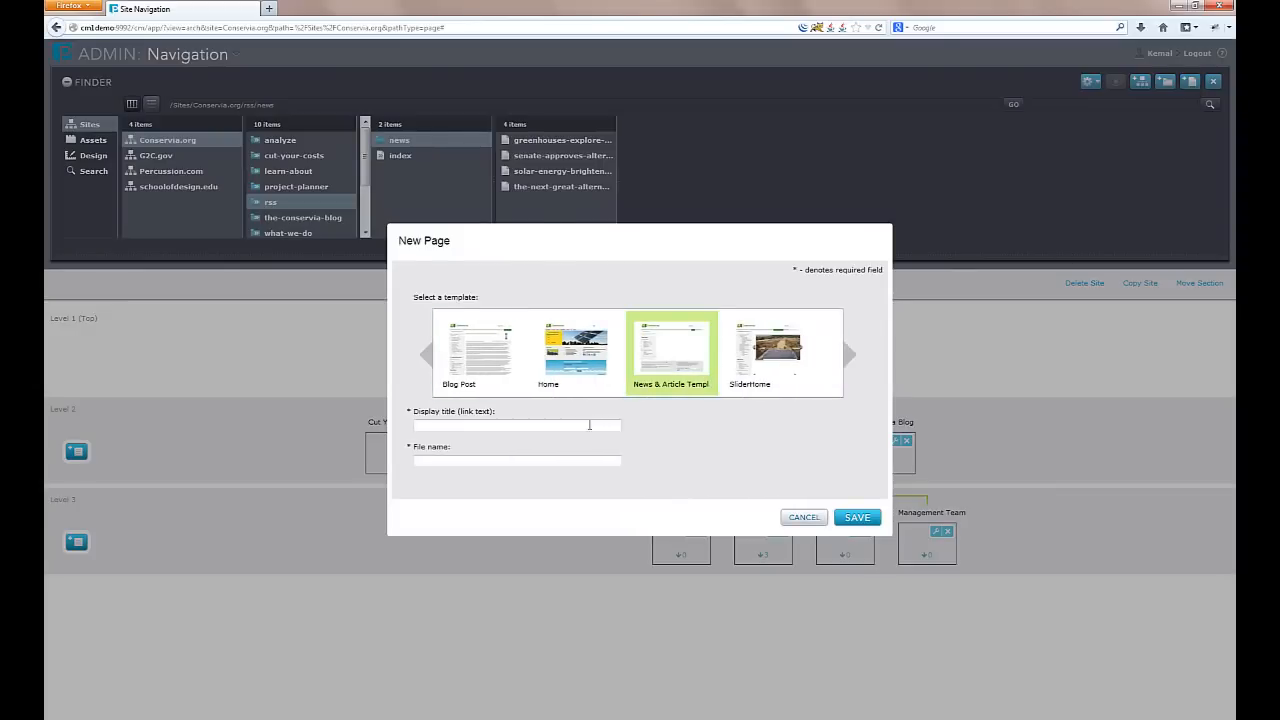
Title the page Latest News on the News & Article Template and save it.
type("Latest")
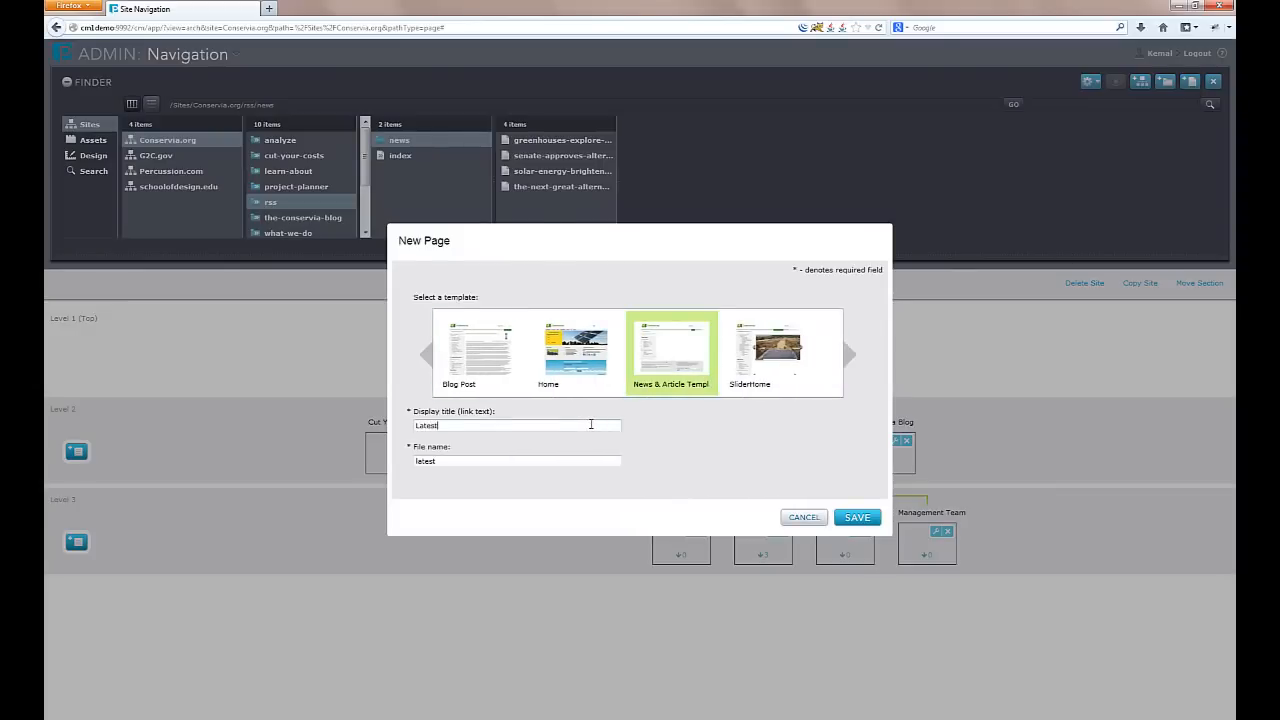
type("News")
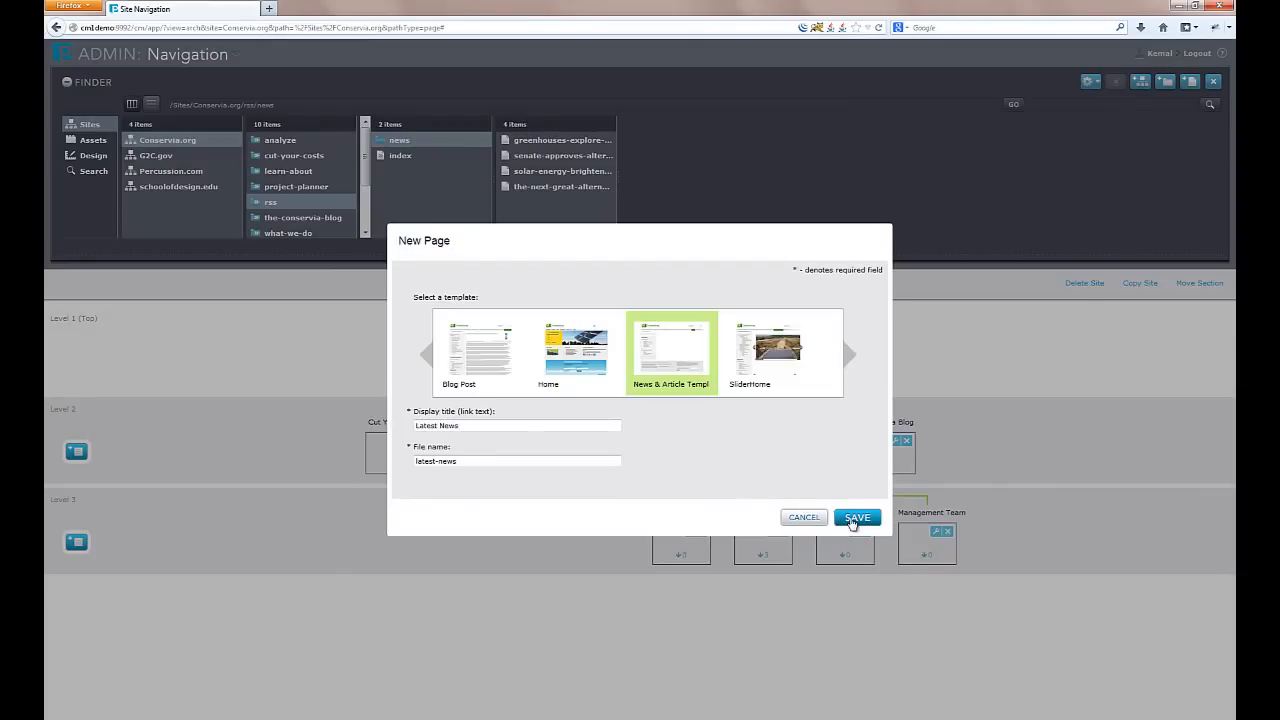
left_click(856, 516)
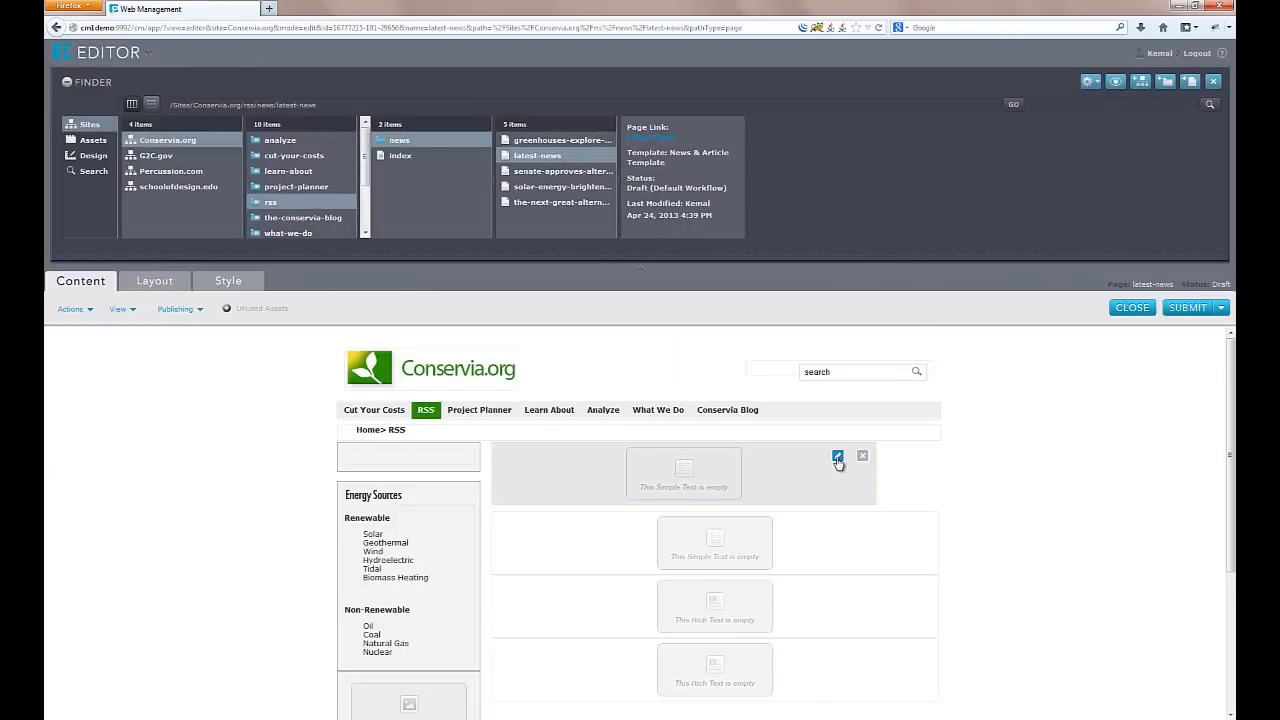
Set the title widget to News Title and fill the body widget with lorem ipsum text.
left_click(836, 456)
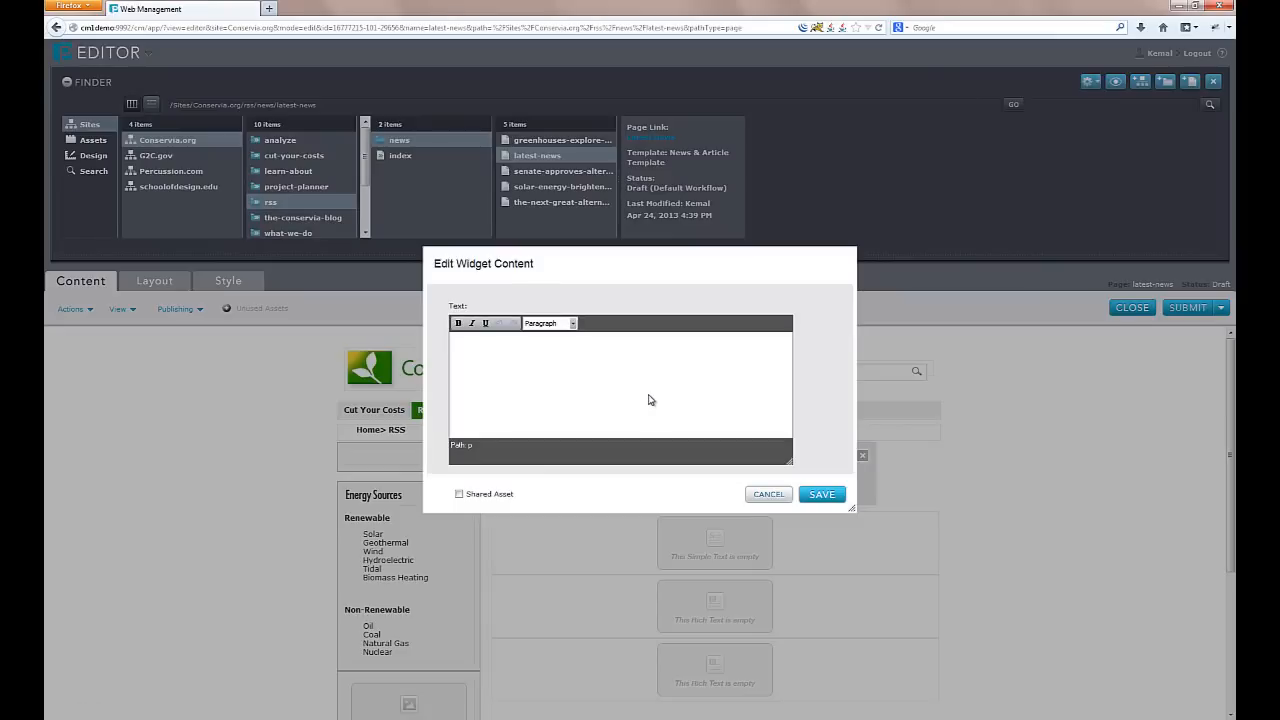
type("News Title")
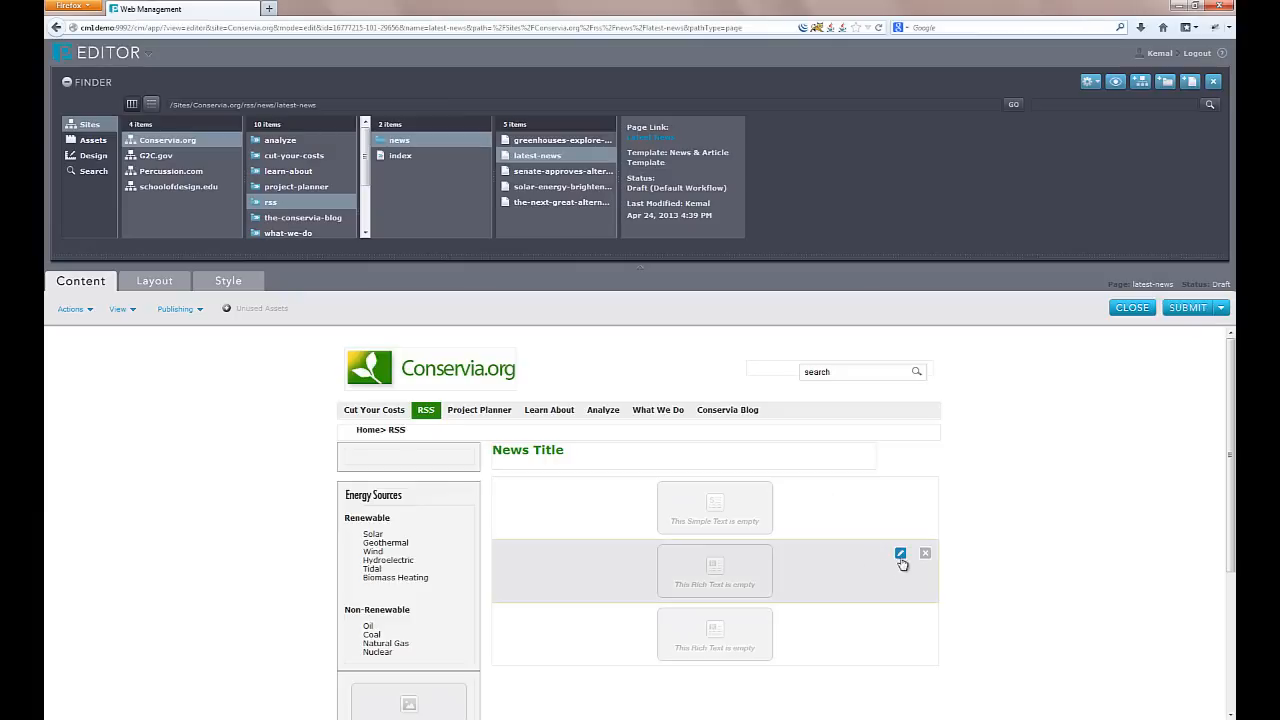
left_click(900, 552)
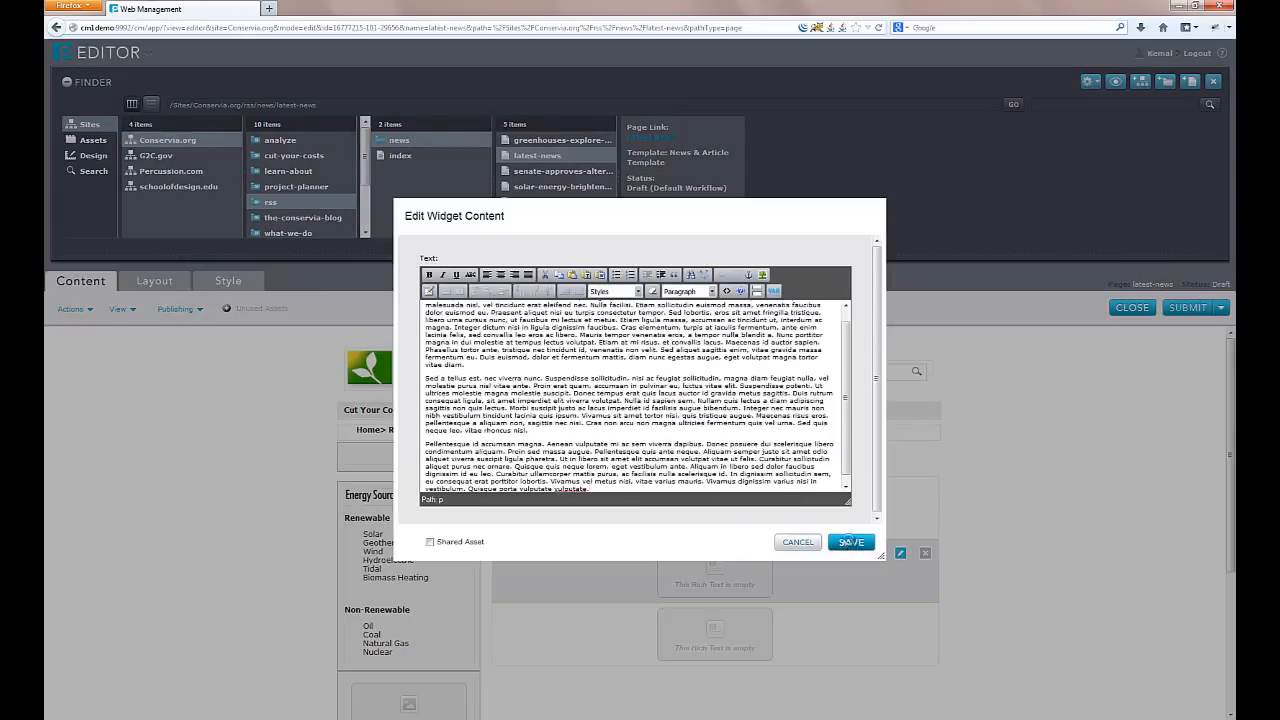
left_click(852, 542)
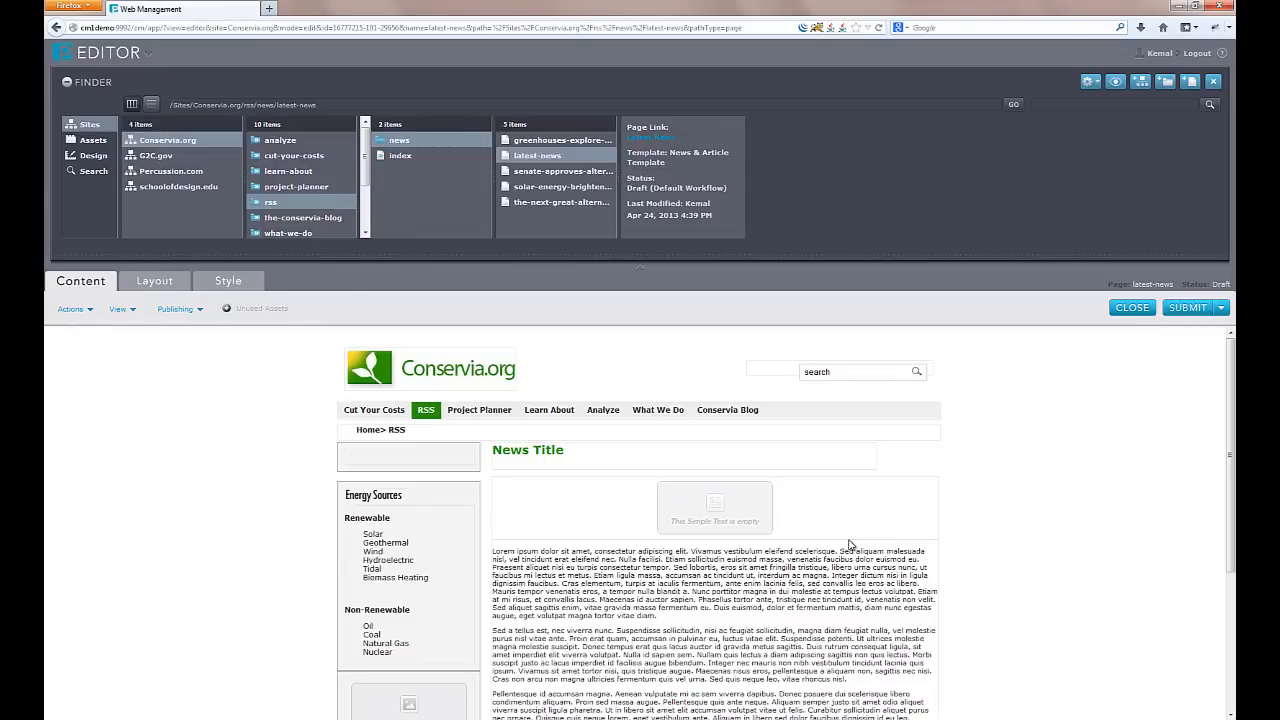